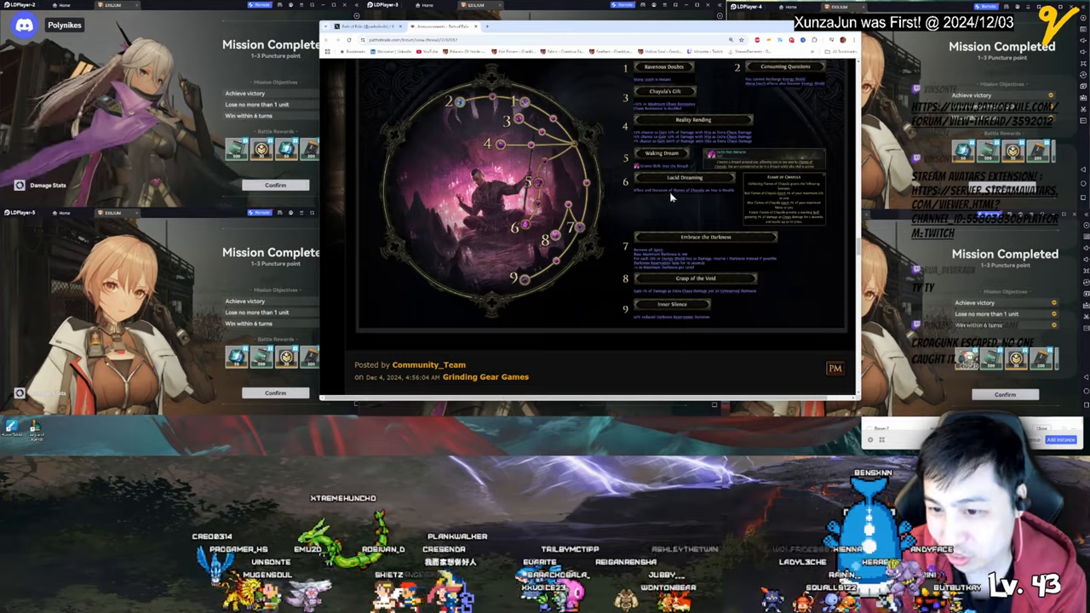
mouse_move(746, 191)
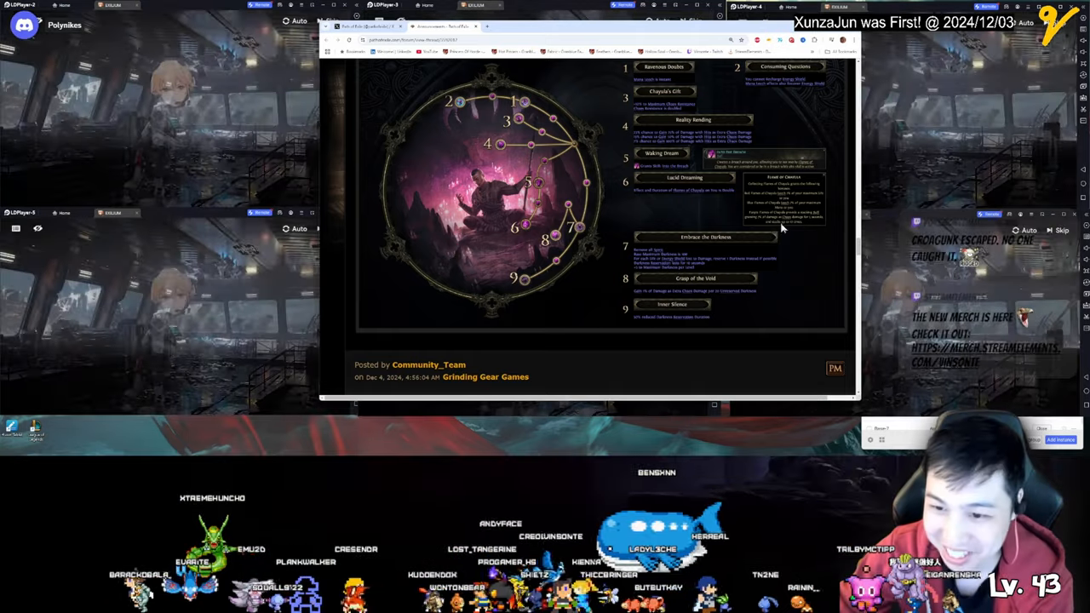
mouse_move(668, 172)
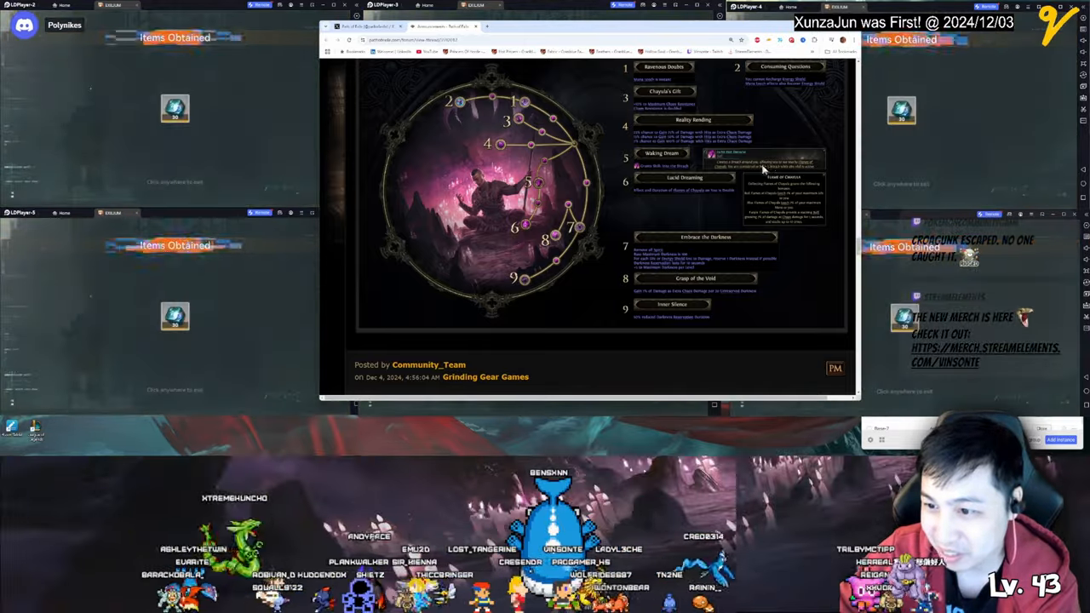
Step: Scroll down past the ascendancy wheel to the post's end and the "thank you!" reply
scroll(down, 3)
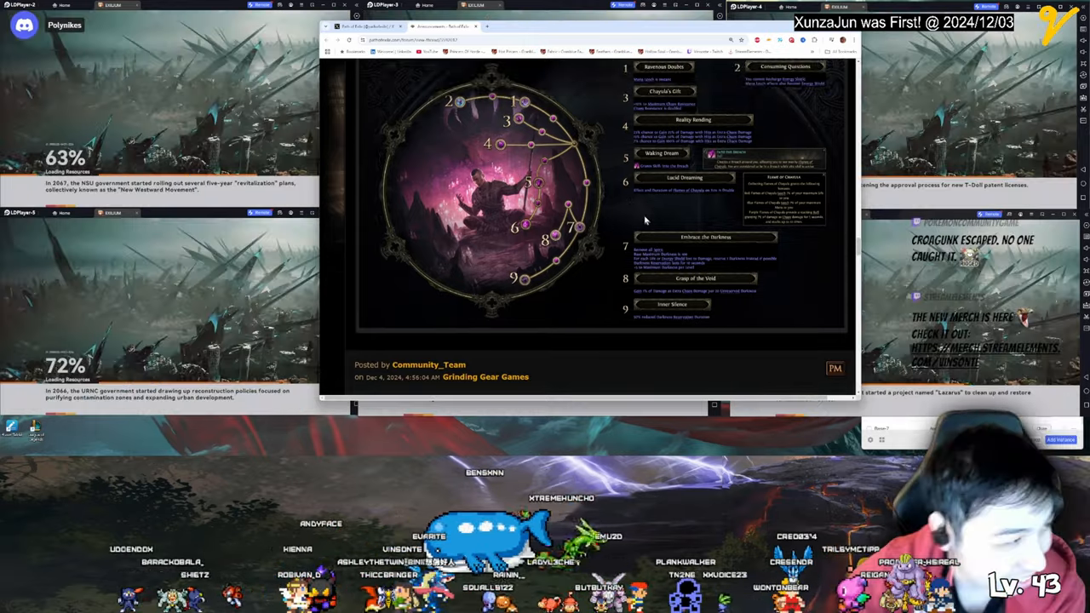
scroll(down, 3)
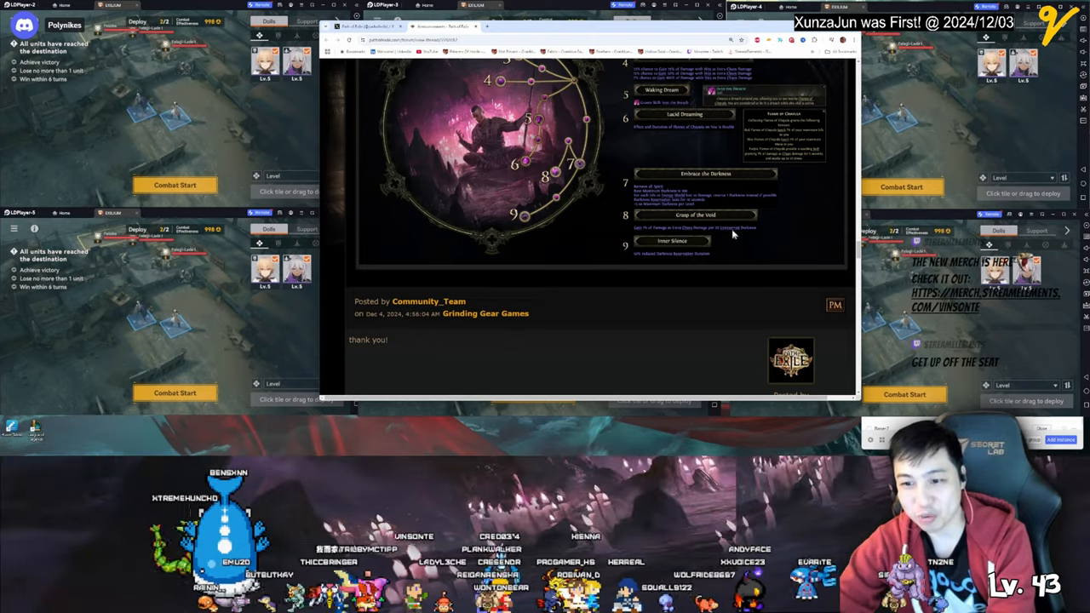
mouse_move(712, 237)
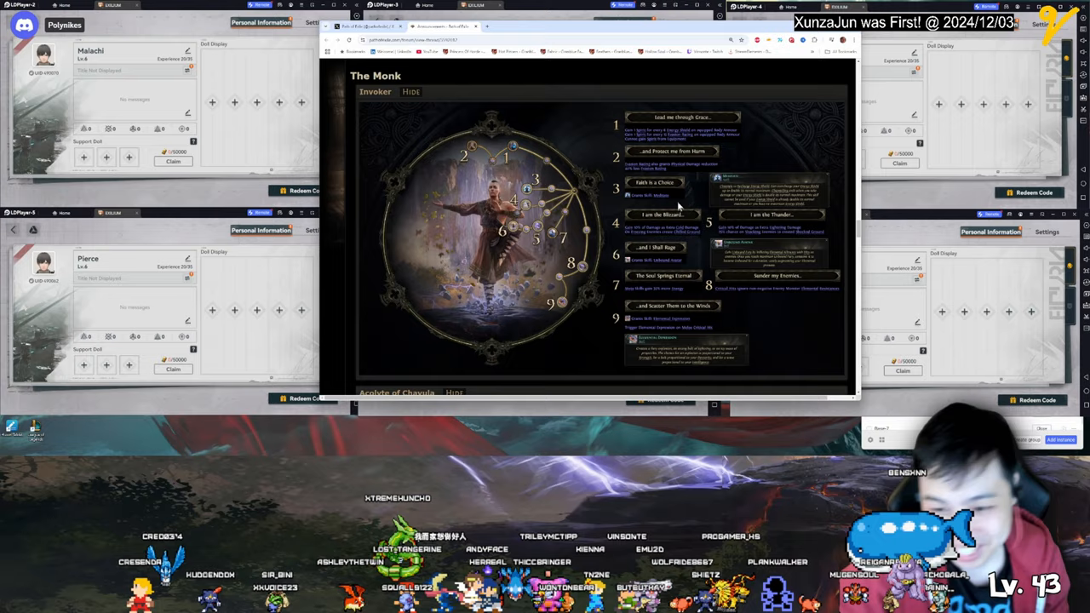
scroll(down, 3)
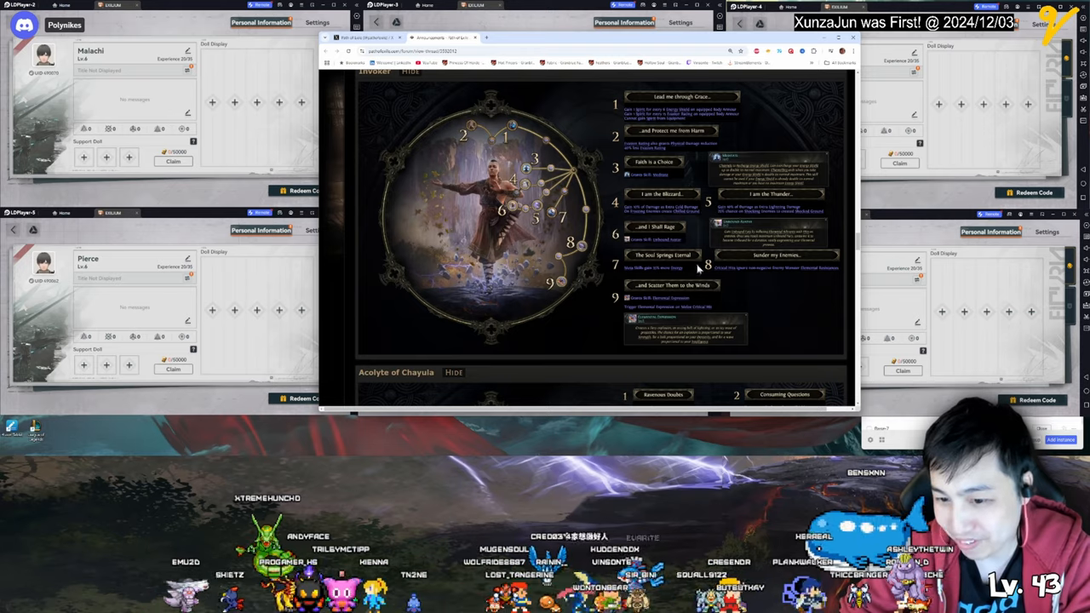
scroll(down, 3)
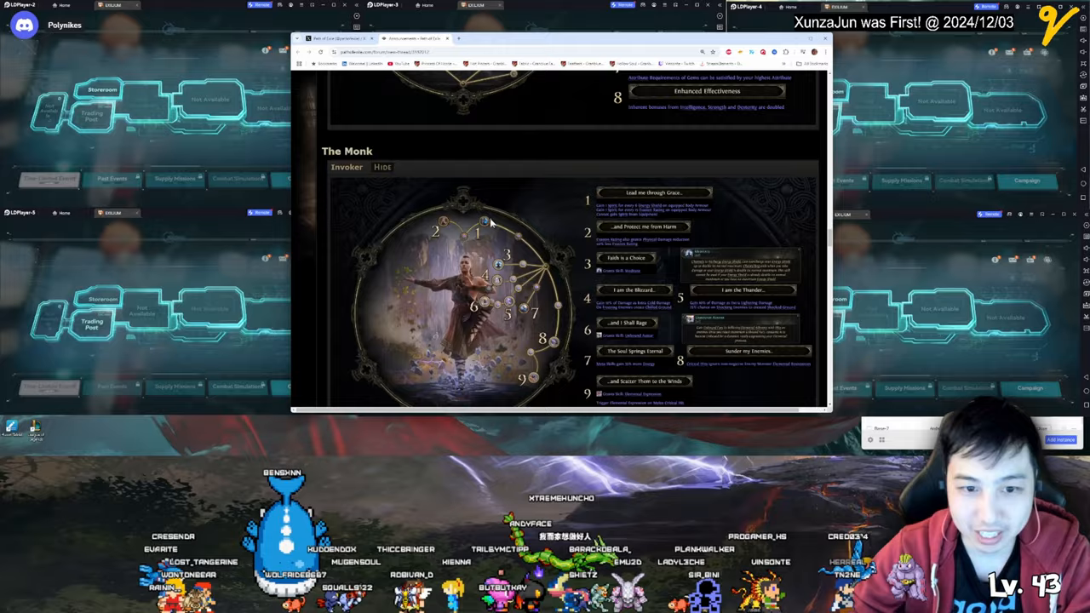
Step: Scroll to The Mercenary section with the Witchhunter ascendancy wheel in view
scroll(up, 3)
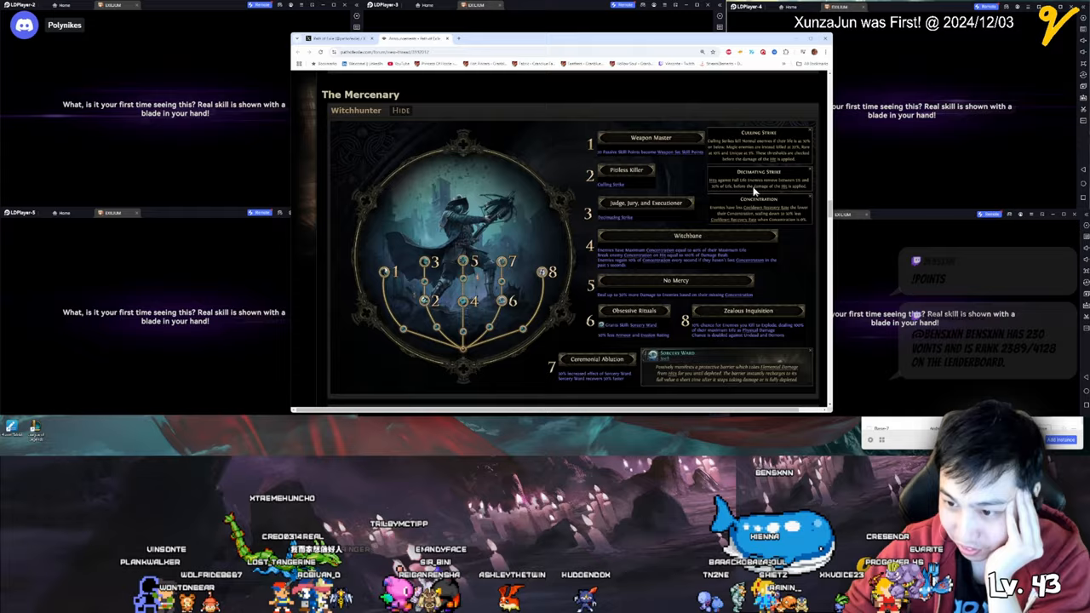
Step: Scroll through the eight Witchhunter nodes until the Gemling Legionnaire header appears
scroll(down, 3)
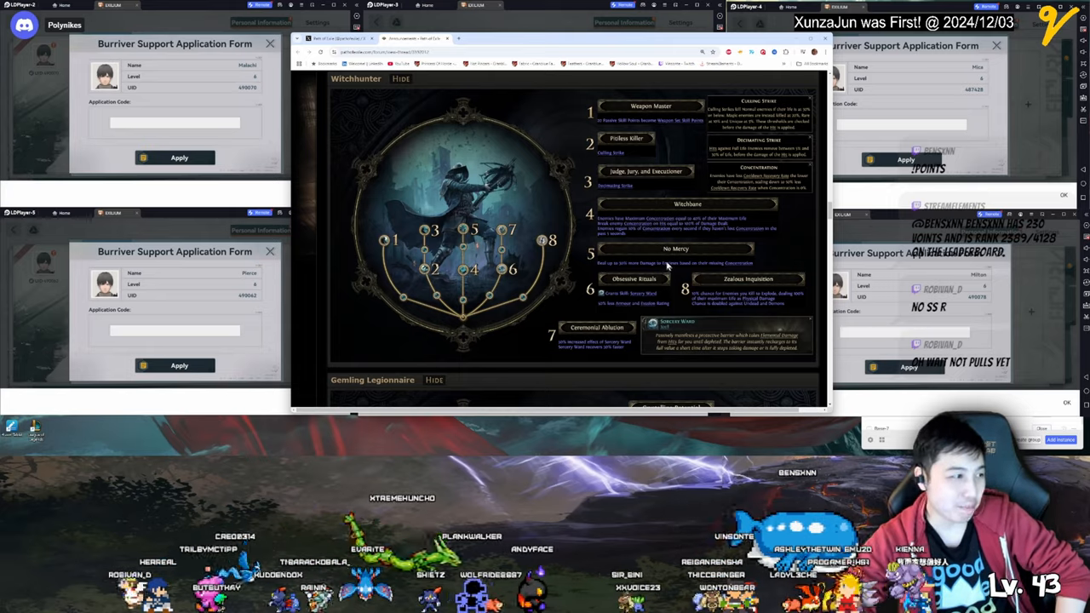
scroll(down, 3)
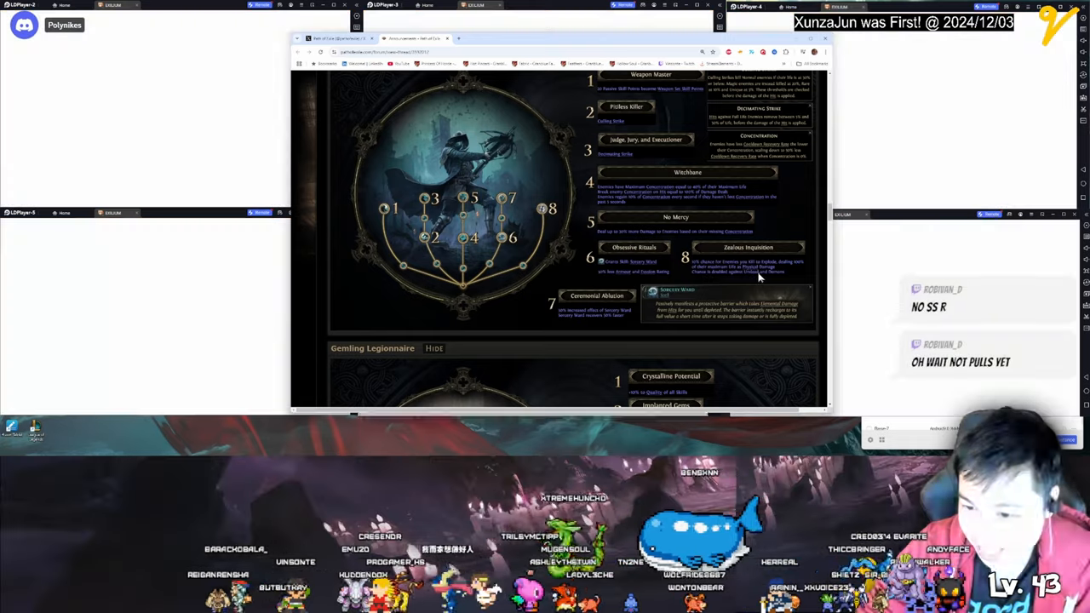
scroll(down, 3)
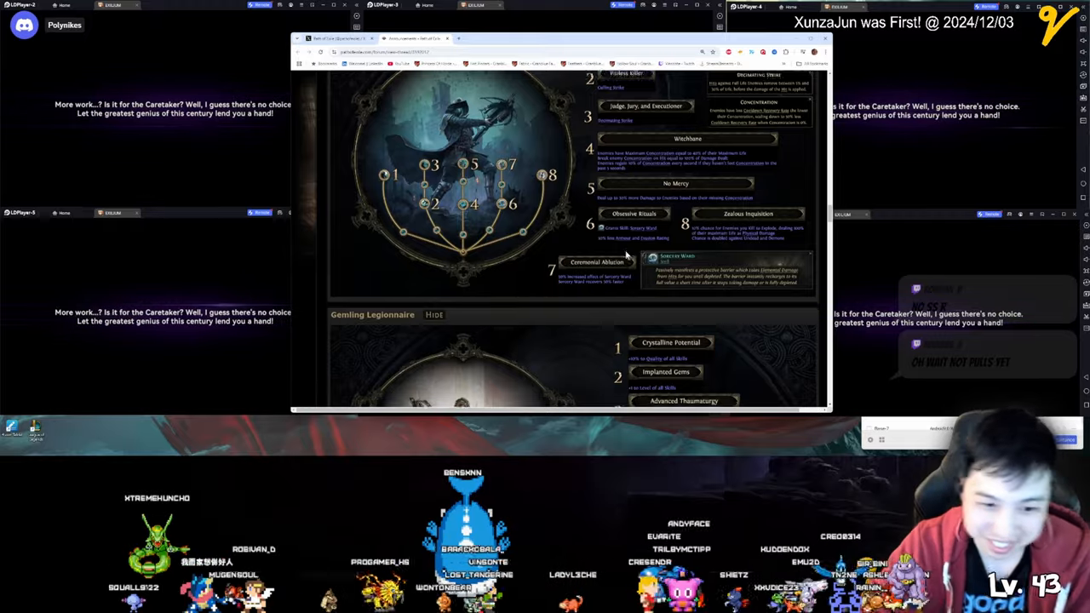
Step: Scroll through the Gemling Legionnaire nodes, landing on the Infernalist wheel with its eleven nodes
scroll(down, 3)
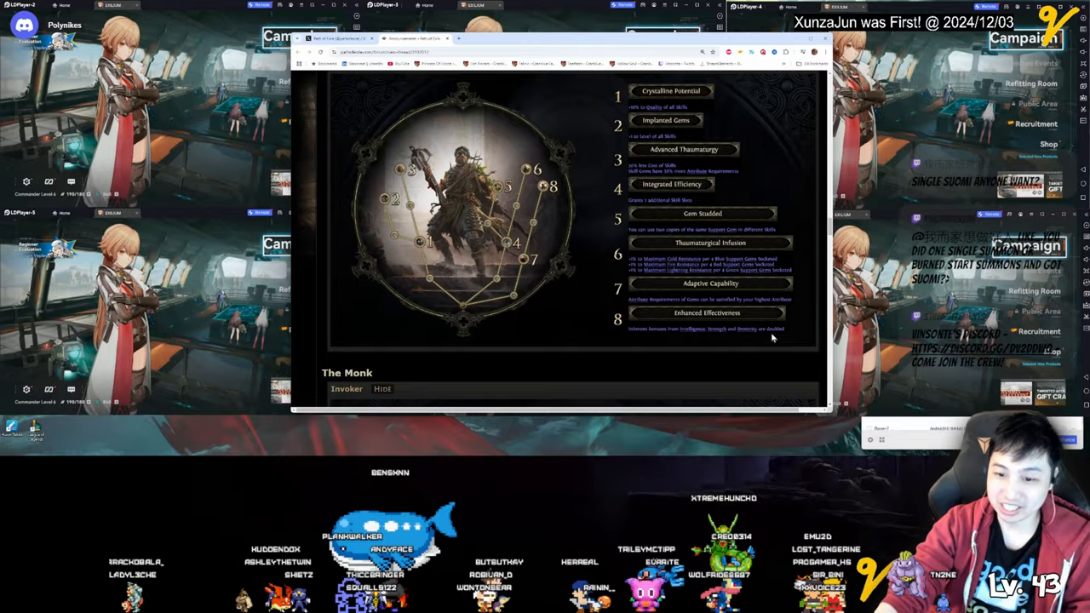
scroll(up, 3)
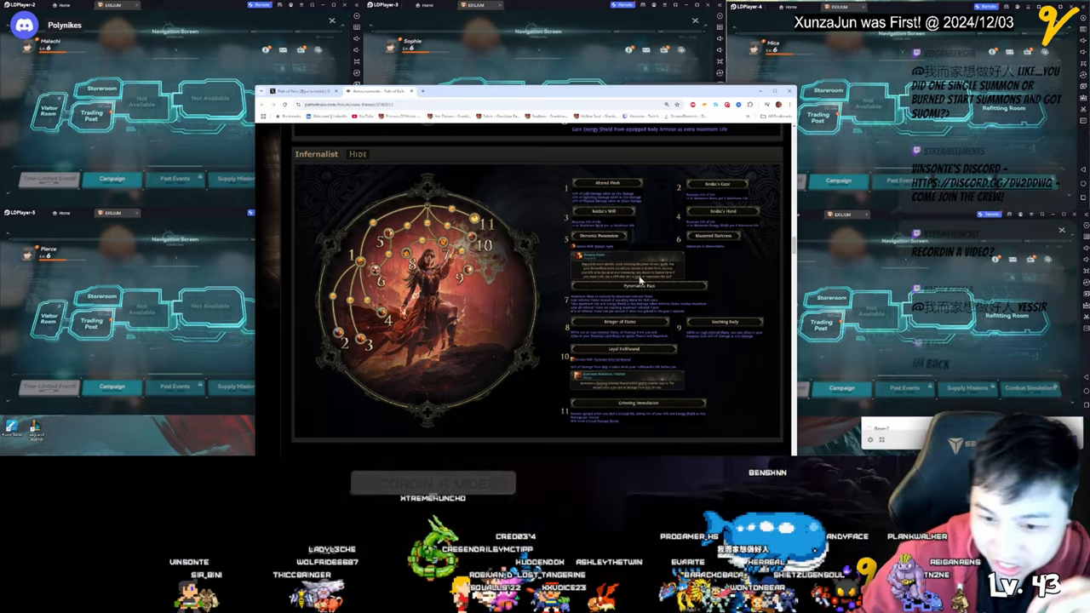
Step: Scroll down through all eleven Infernalist passives until The Mercenary heading follows
scroll(down, 3)
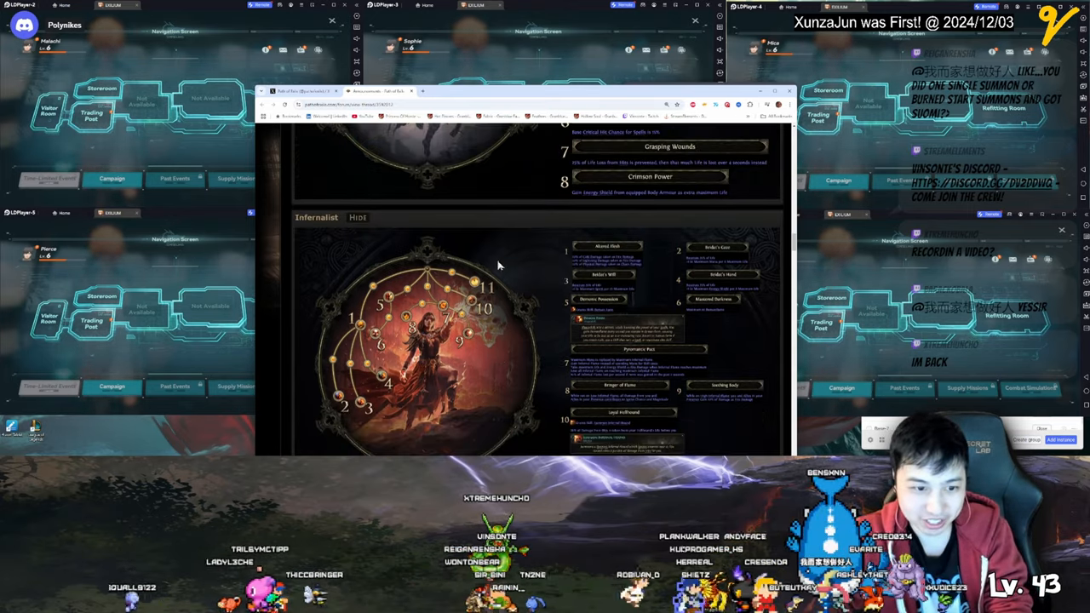
scroll(down, 3)
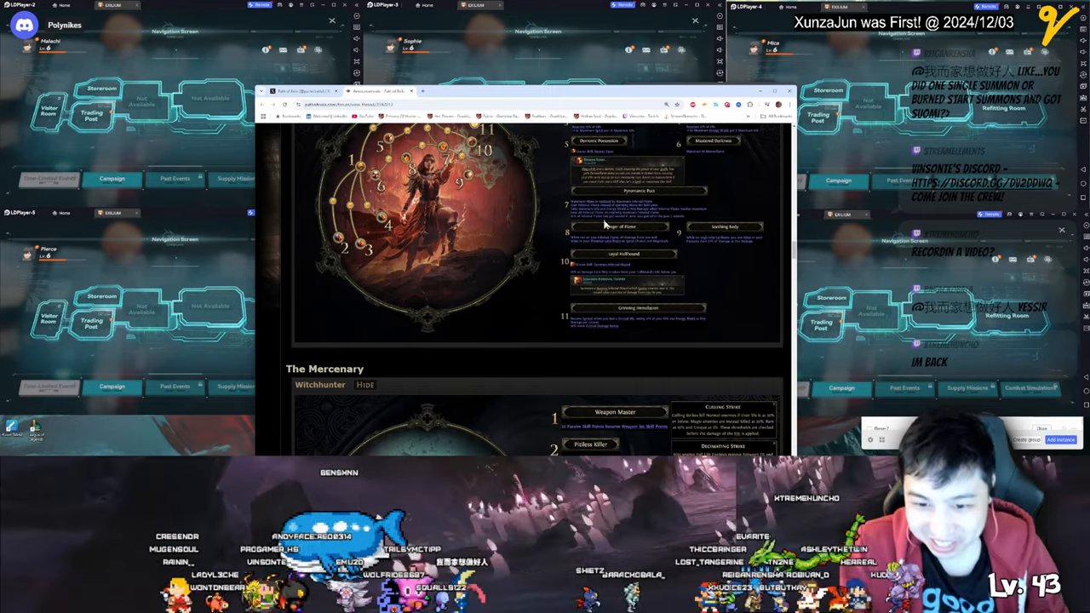
mouse_move(680, 225)
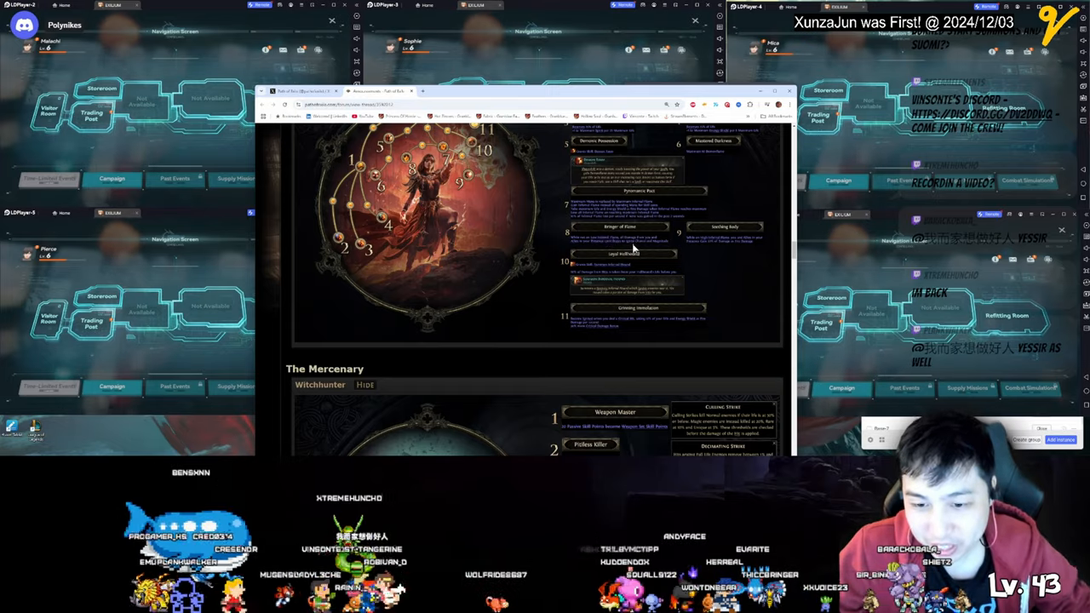
mouse_move(614, 246)
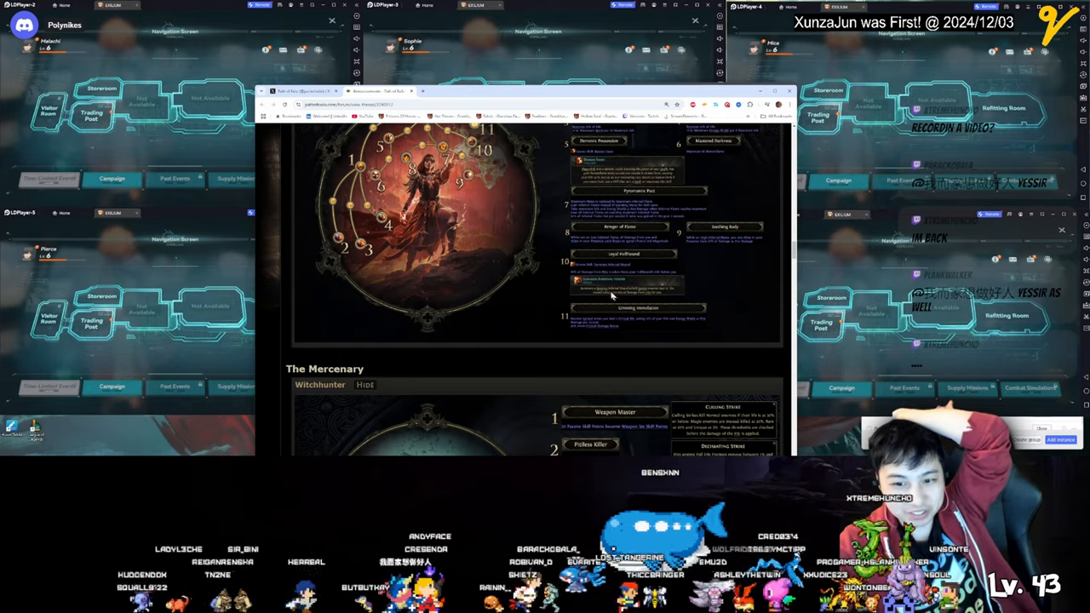
scroll(down, 3)
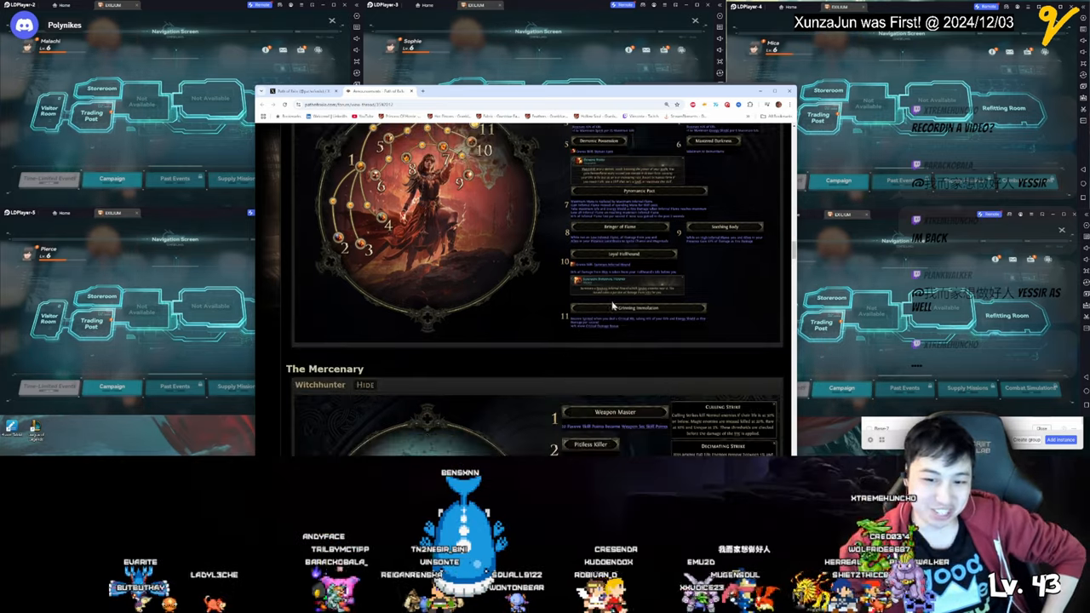
Step: Scroll up to the Witch's Blood Mage nodes, then back down toward the Pathfinder tree
scroll(up, 3)
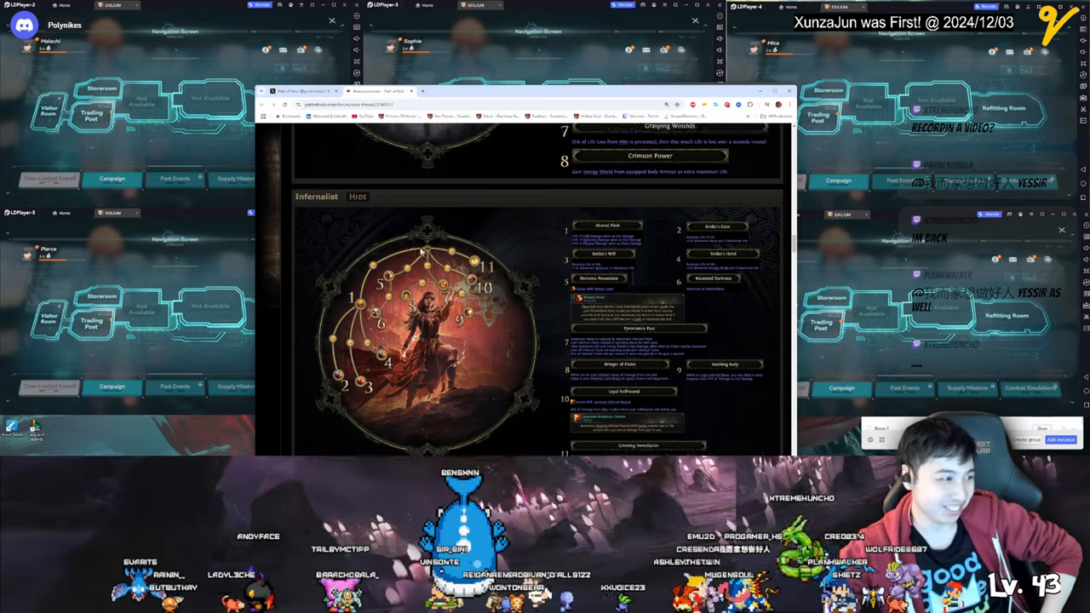
scroll(up, 3)
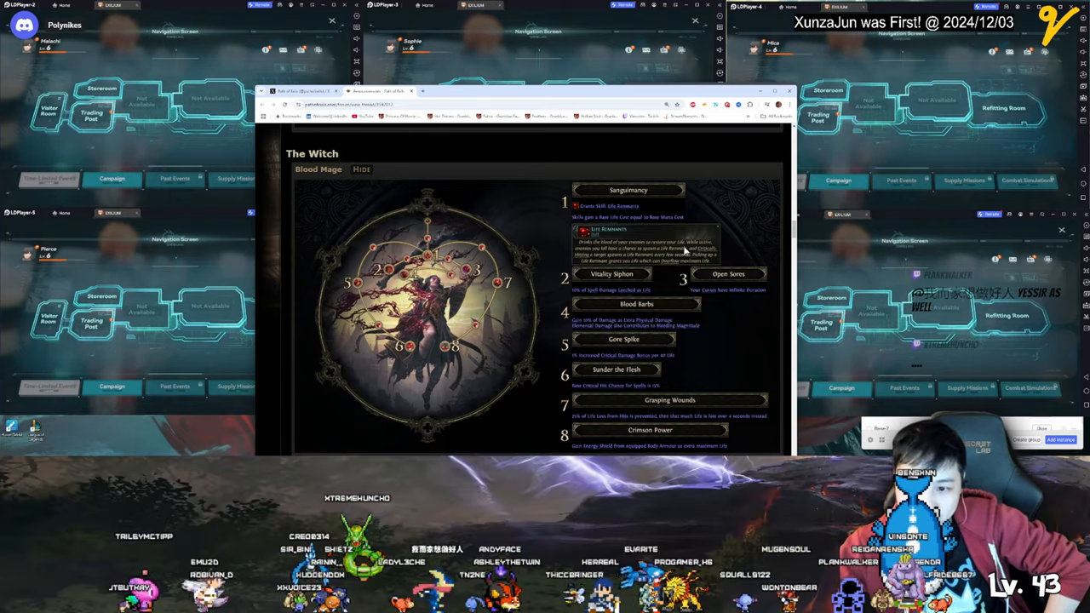
mouse_move(634, 293)
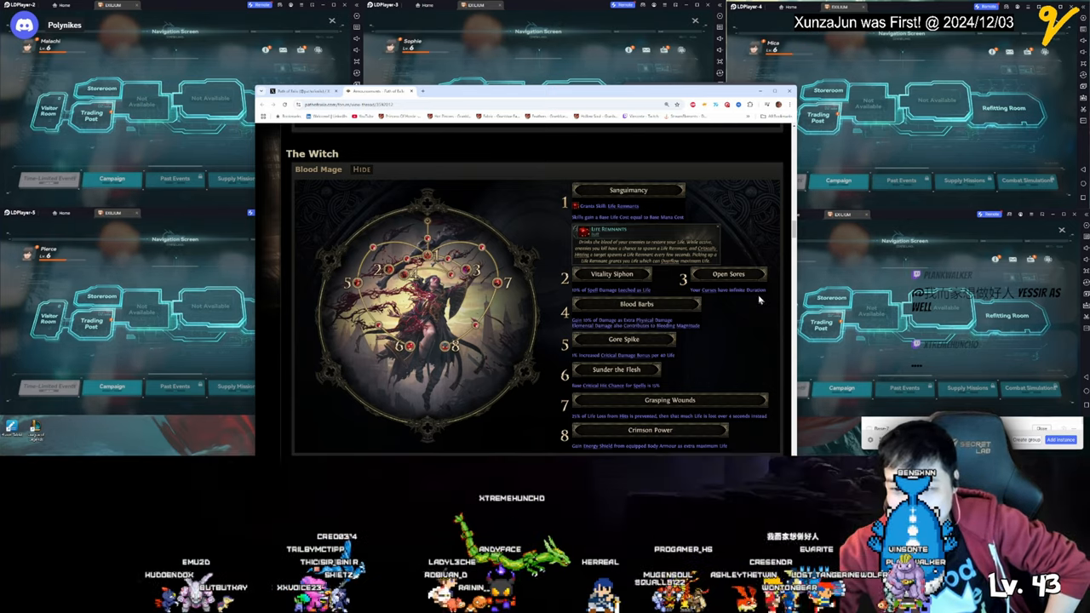
scroll(down, 3)
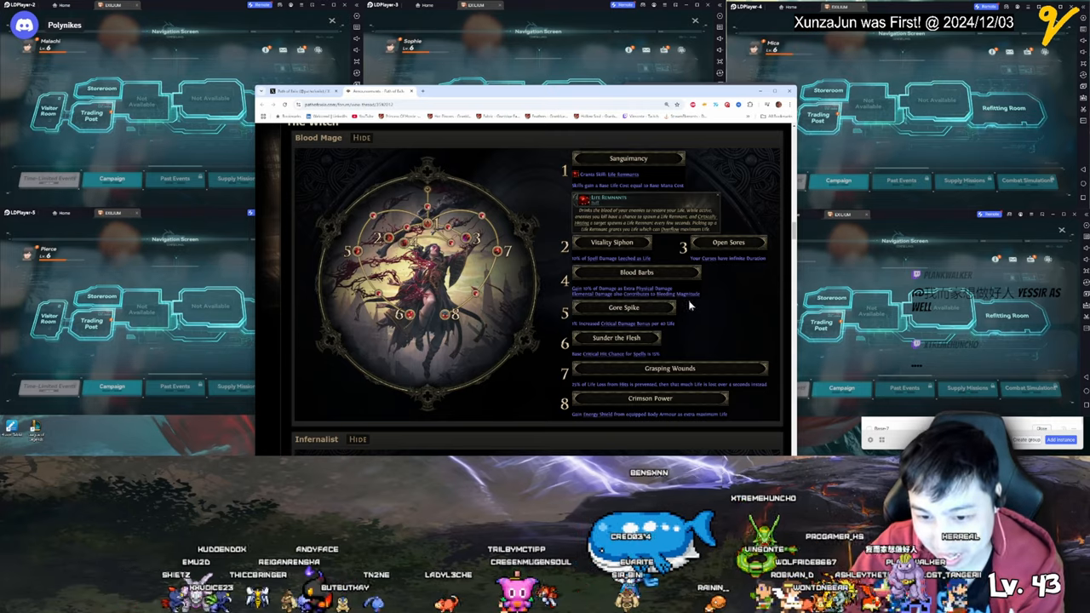
scroll(down, 3)
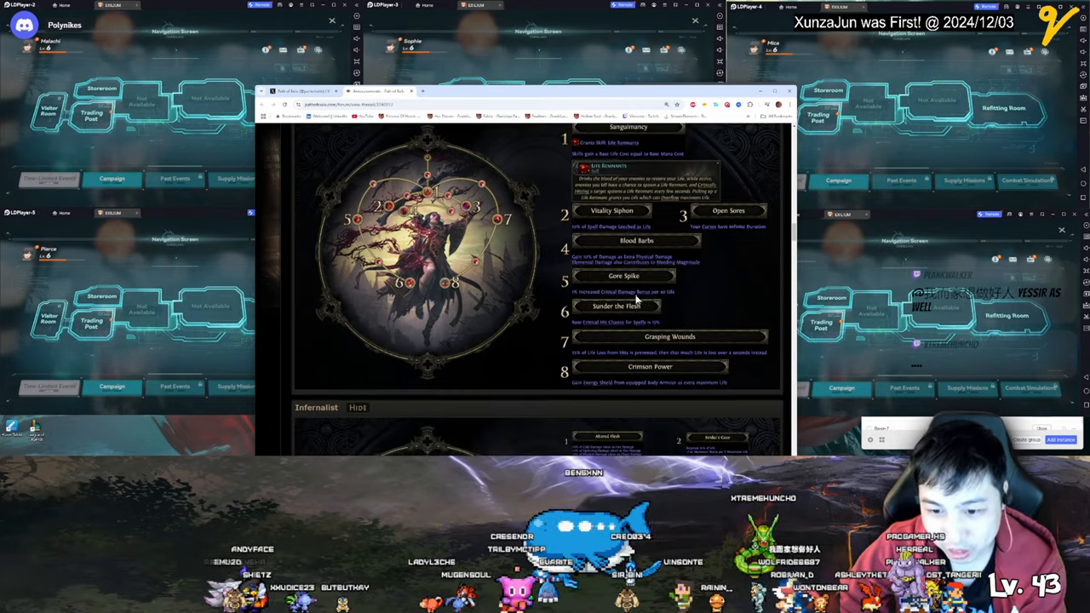
mouse_move(617, 327)
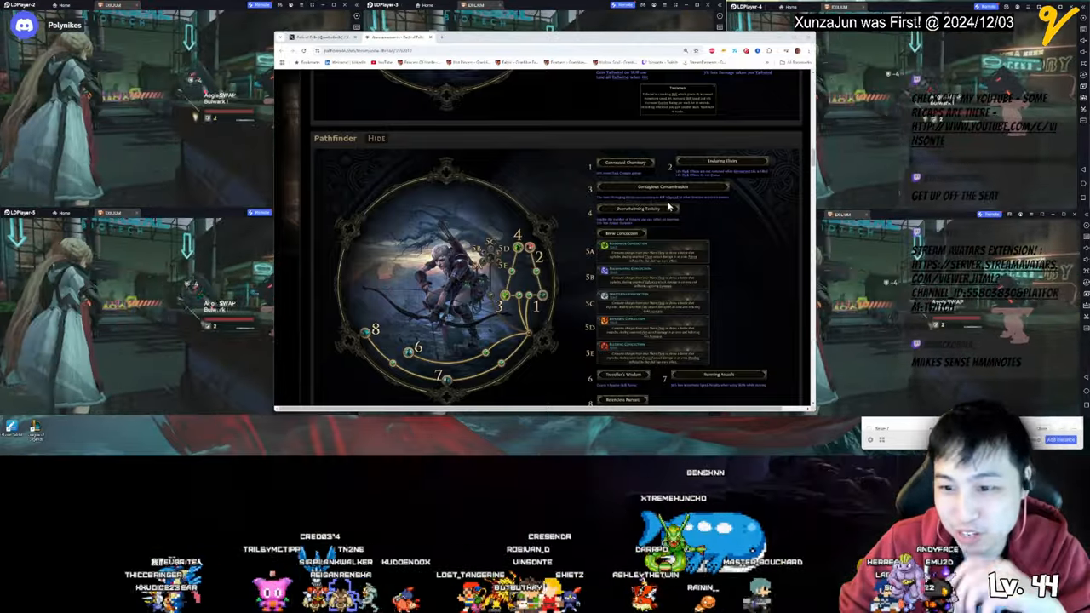
Step: Scroll past Pathfinder to the Ranger's Deadeye wheel listing Avidity through Wind Ward
scroll(up, 3)
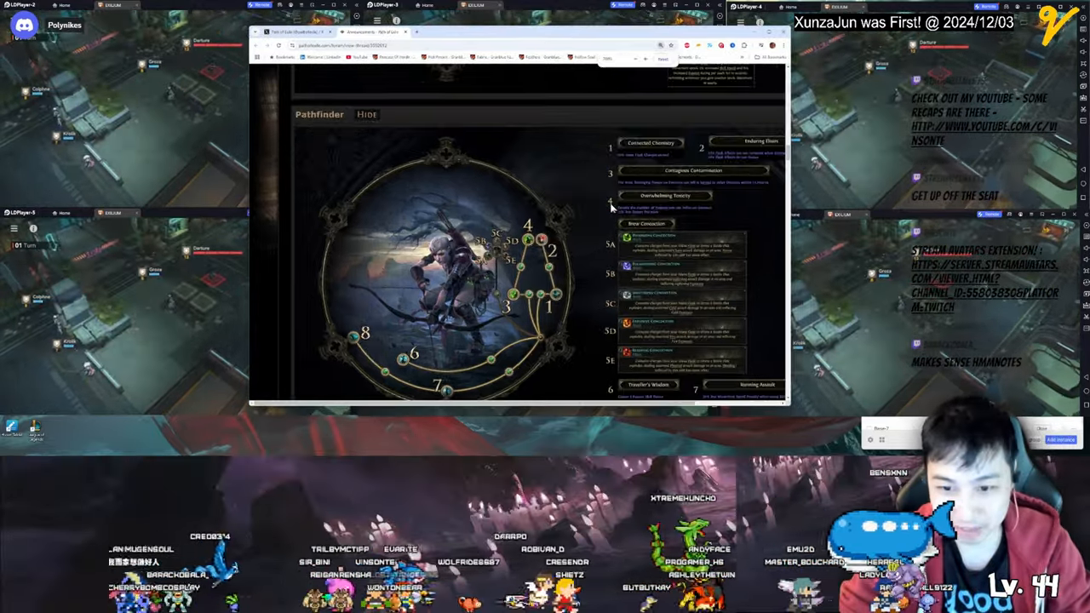
scroll(down, 3)
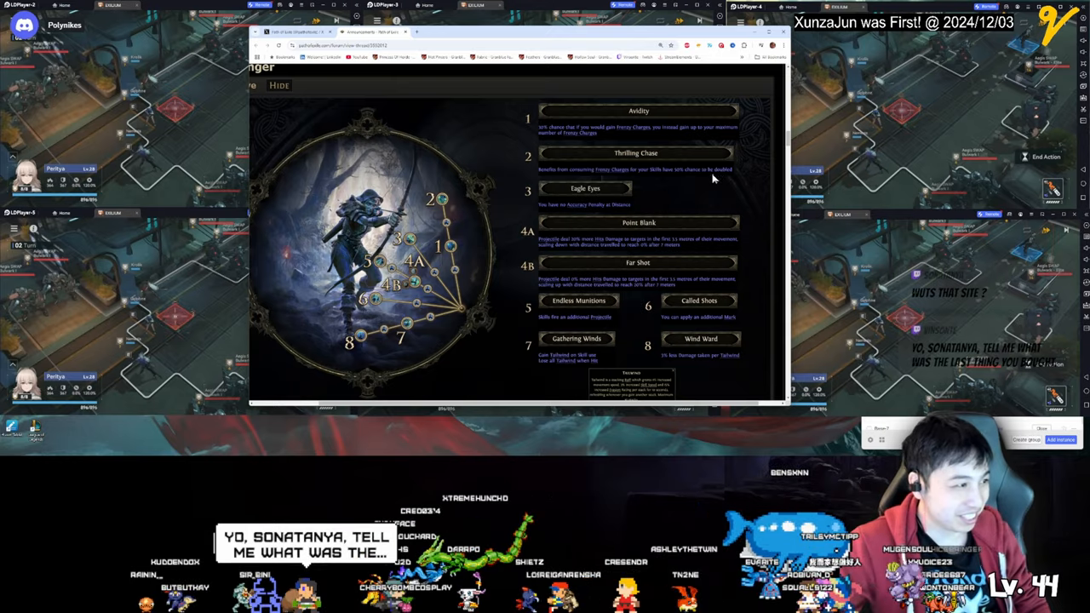
Step: Scroll slightly to show the remaining Deadeye nodes through Gathering Winds and Wind Ward
click(383, 44)
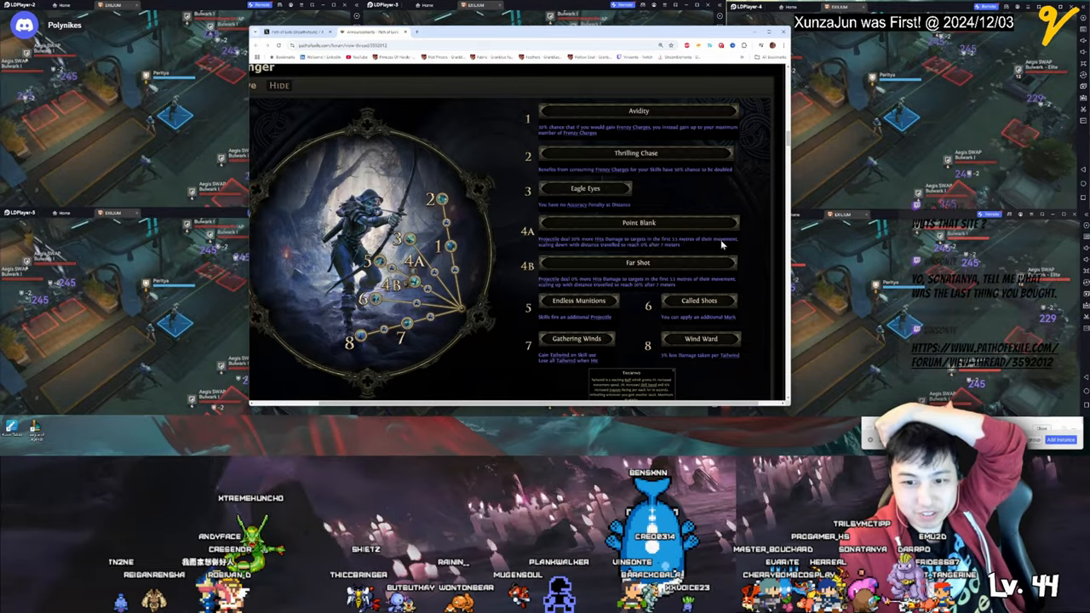
mouse_move(597, 259)
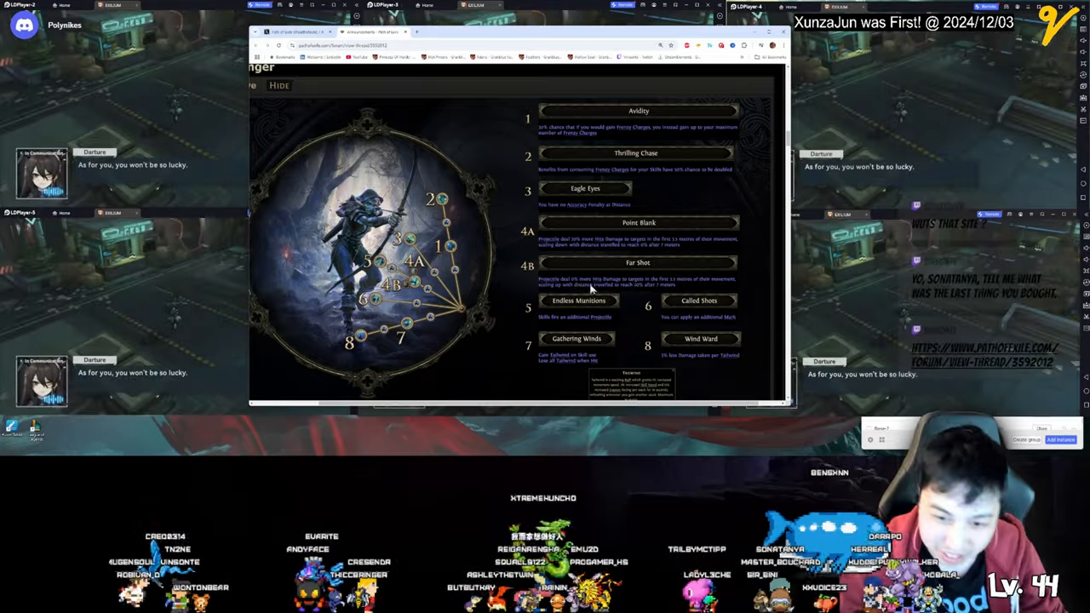
mouse_move(631, 289)
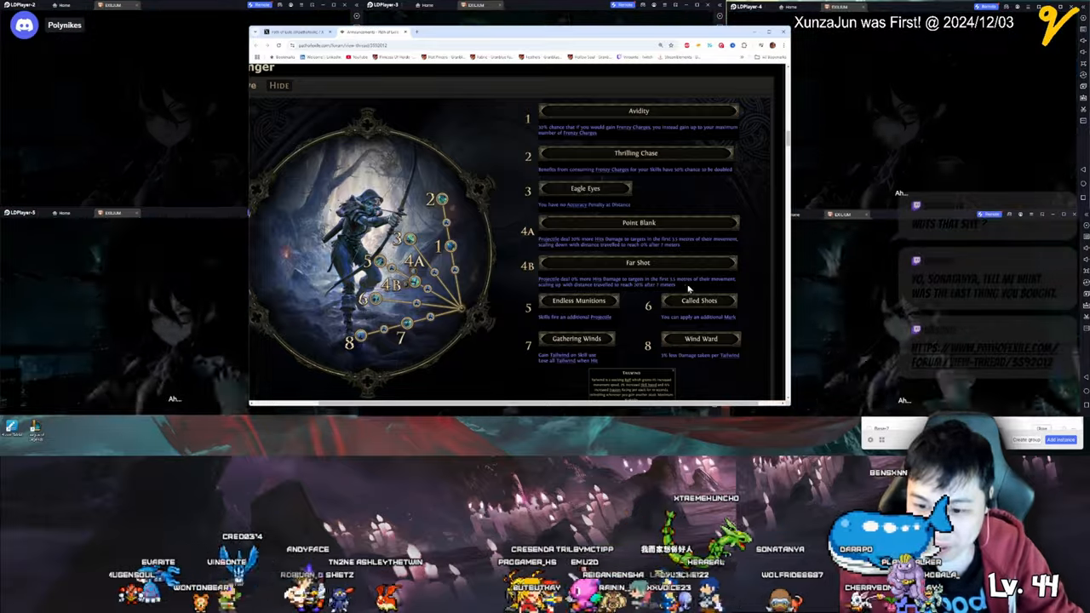
mouse_move(603, 293)
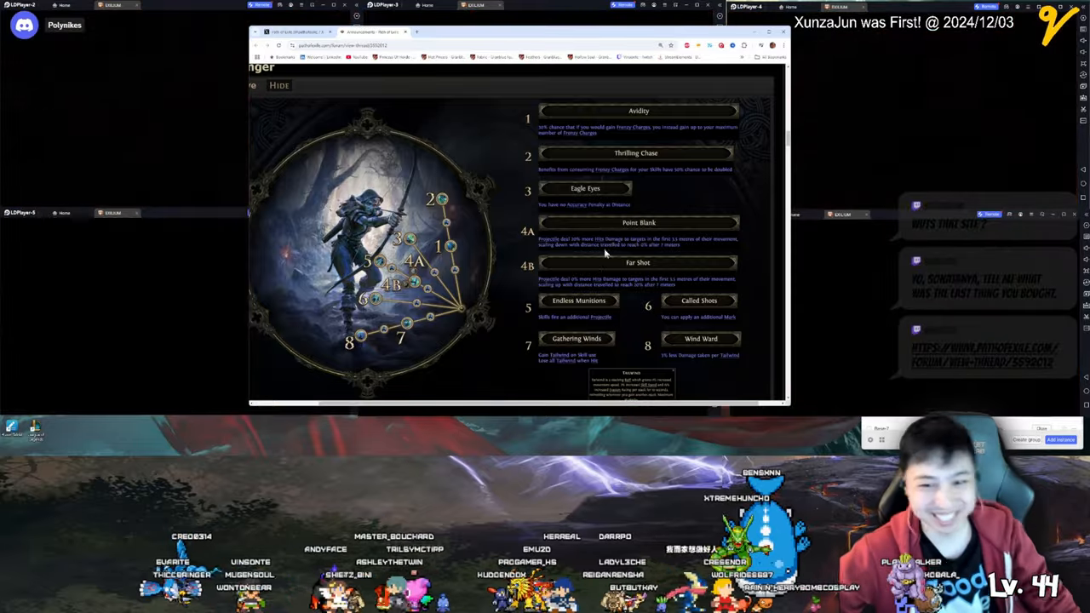
scroll(down, 3)
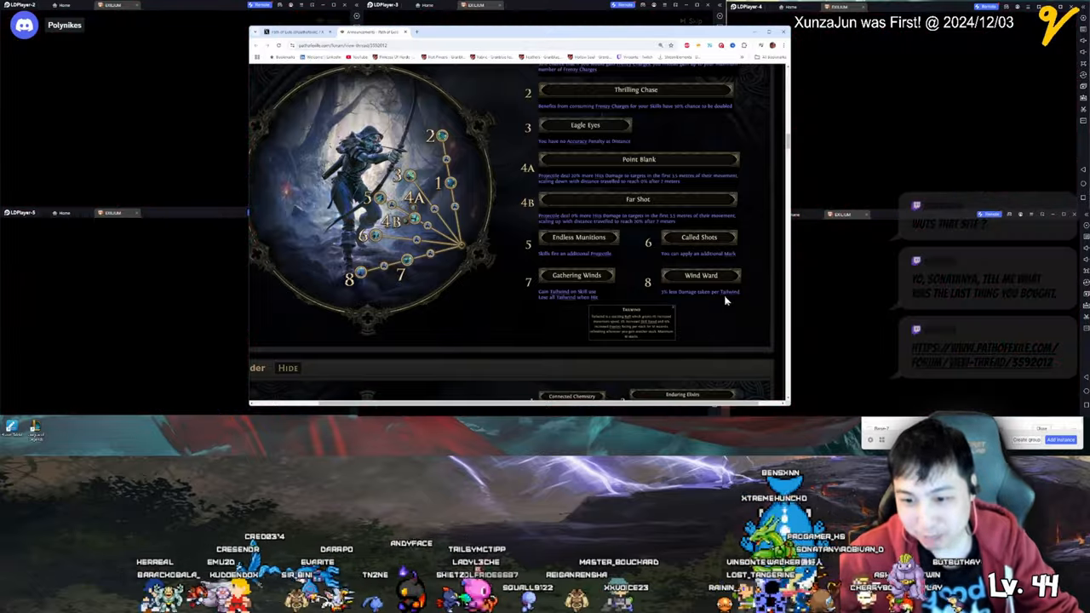
Step: Scroll up past the Ranger section to the Warbringer wheel showing Anvil's Weight through Renly's Training
scroll(up, 3)
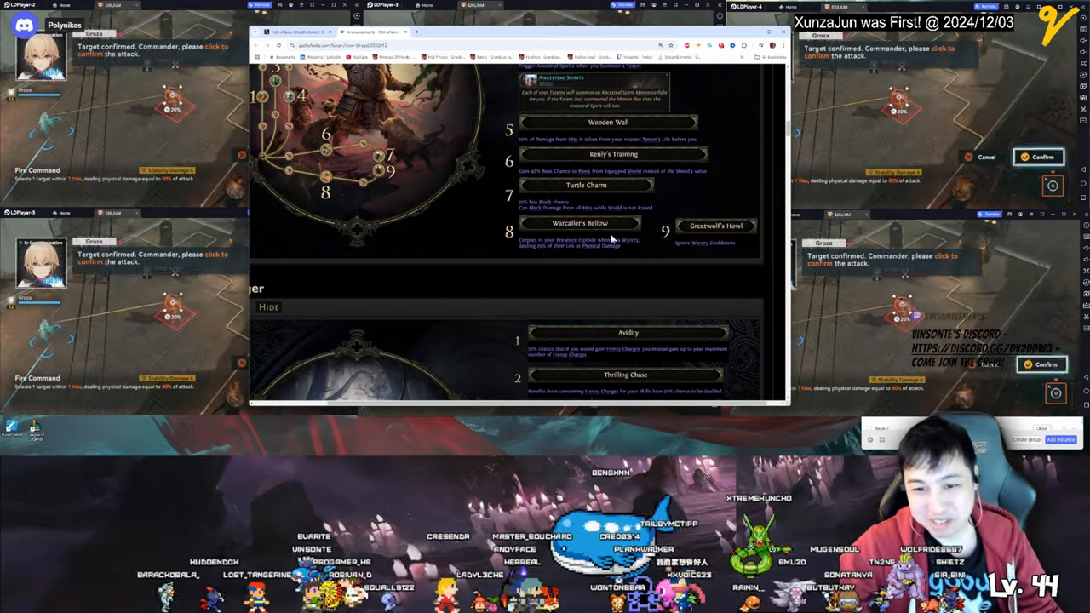
scroll(up, 3)
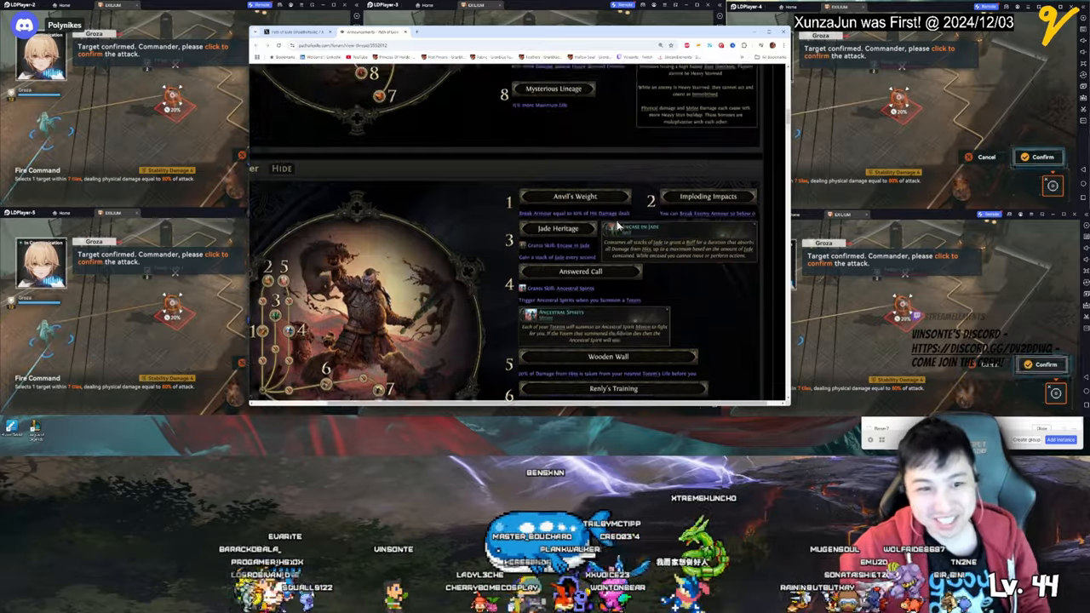
Step: Scroll to read the Titan nodes, settling at the Titan section start below the Chronomancer wheel
scroll(up, 3)
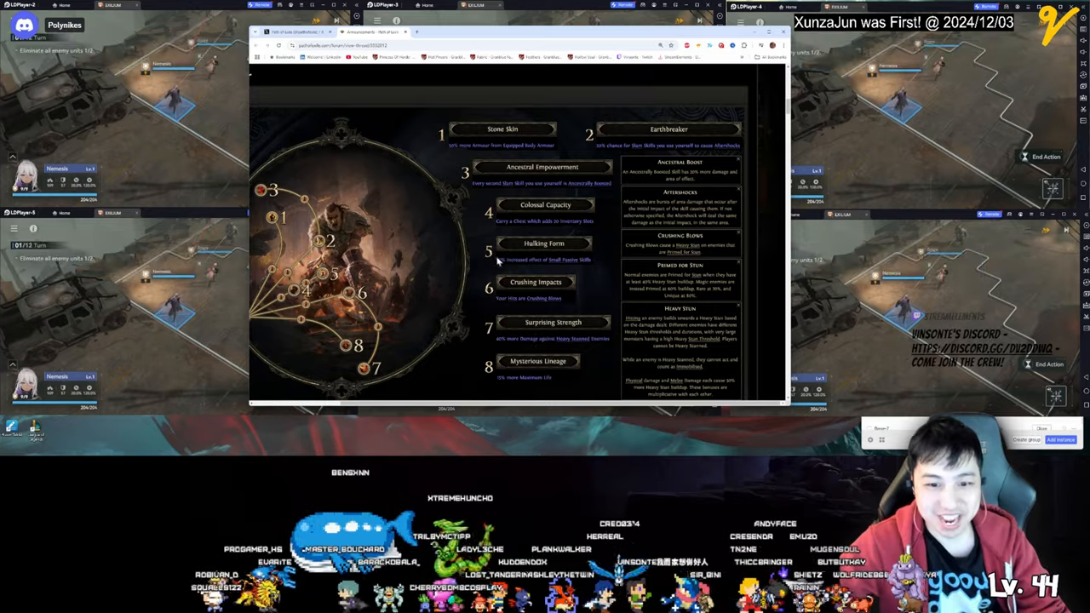
mouse_move(555, 271)
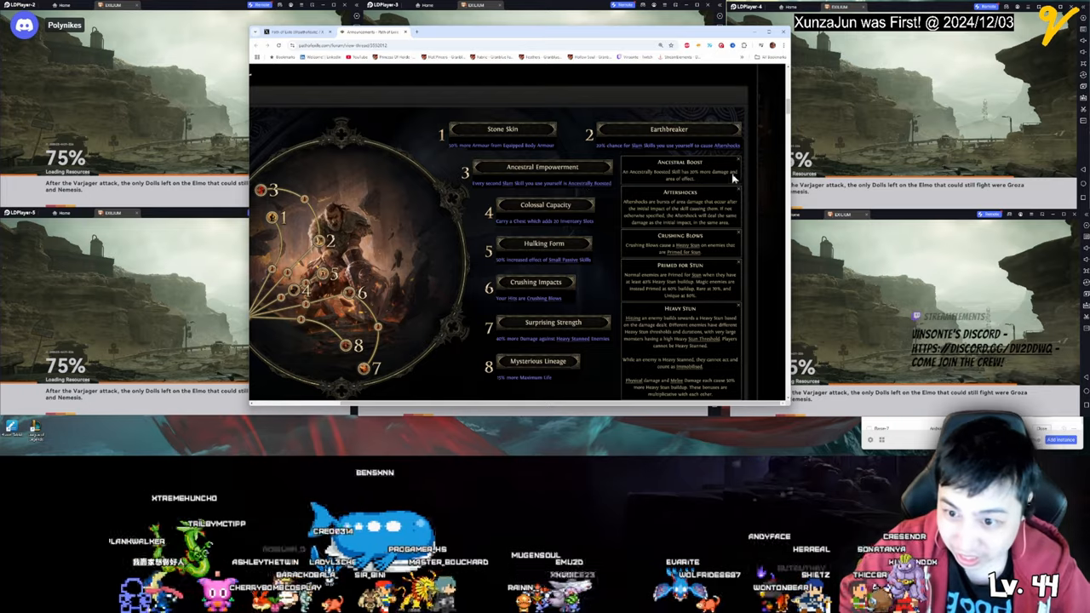
mouse_move(610, 149)
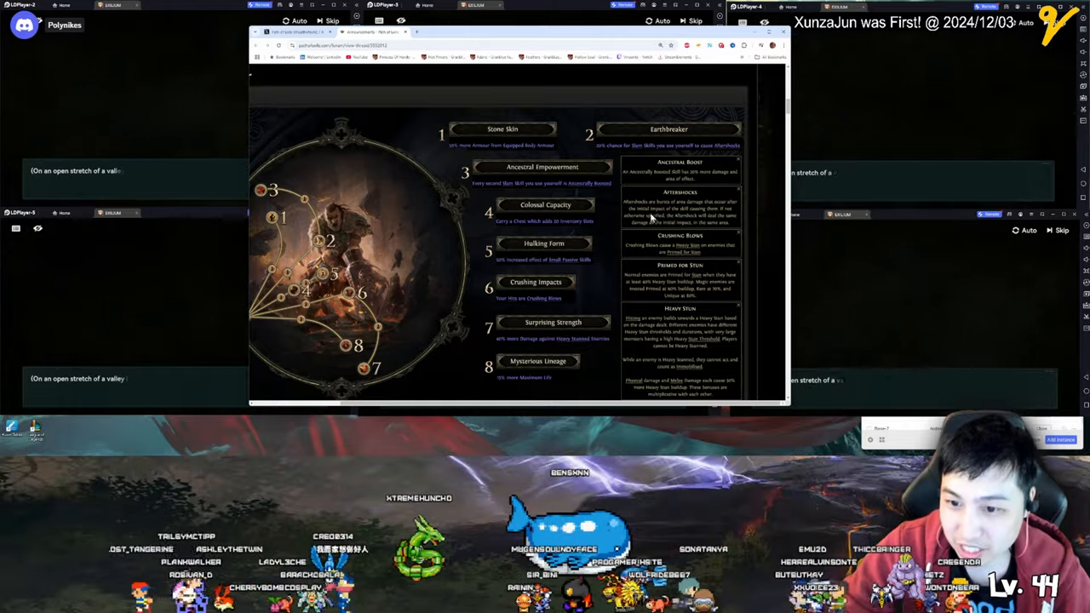
mouse_move(682, 223)
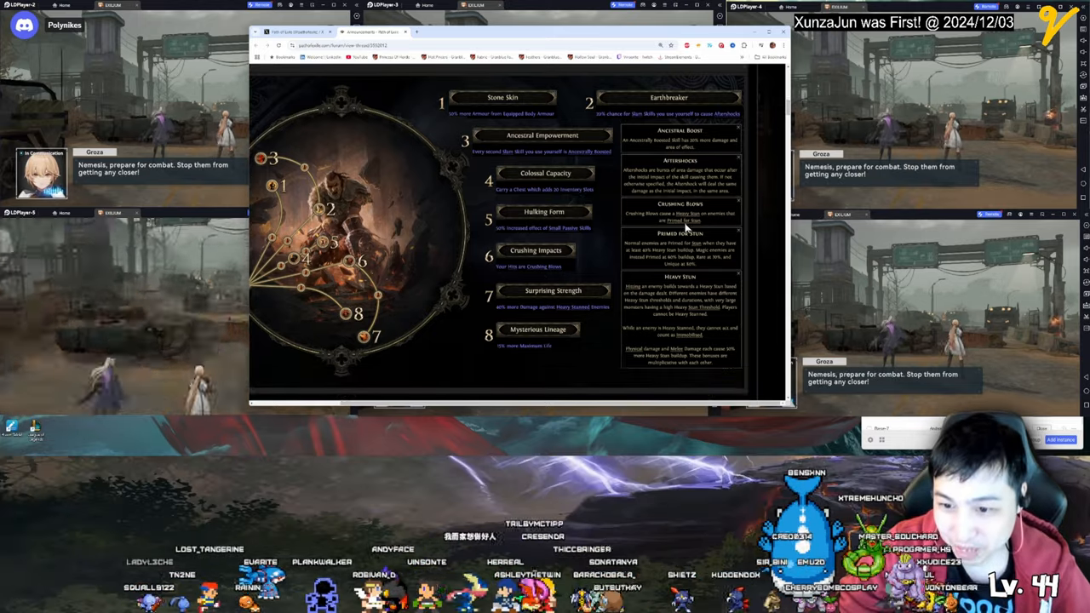
scroll(down, 3)
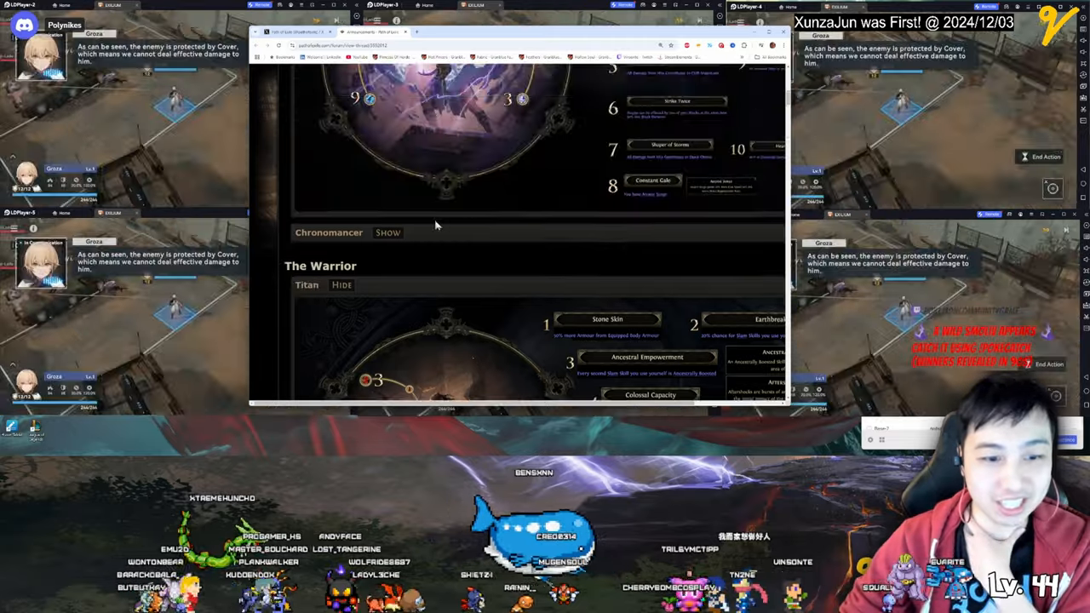
Step: Scroll to the ten-node ascendancy wheel and its node descriptions above the Chronomancer section
scroll(up, 3)
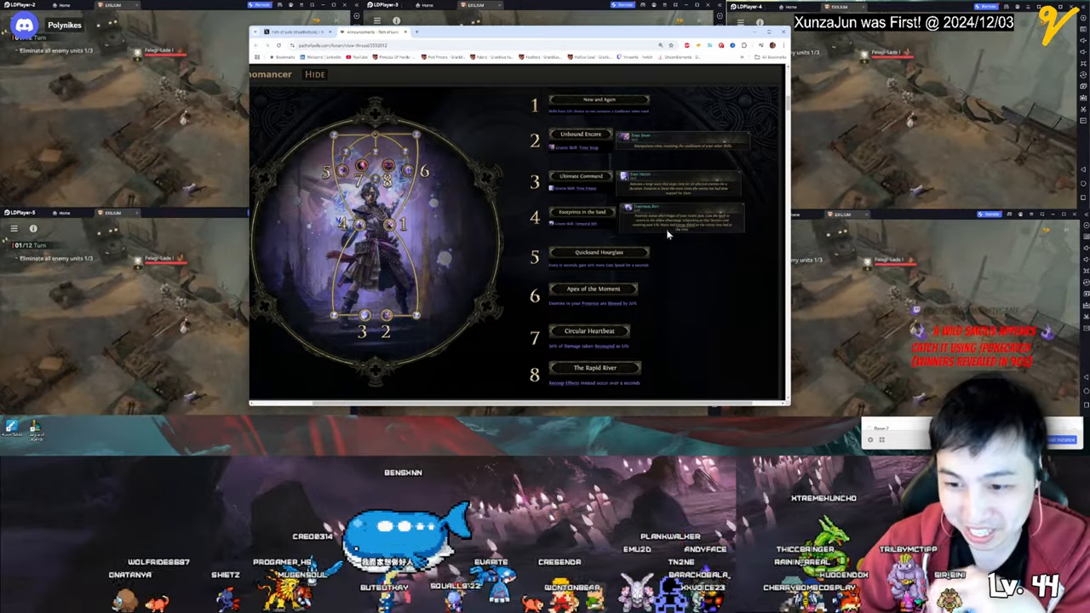
scroll(up, 3)
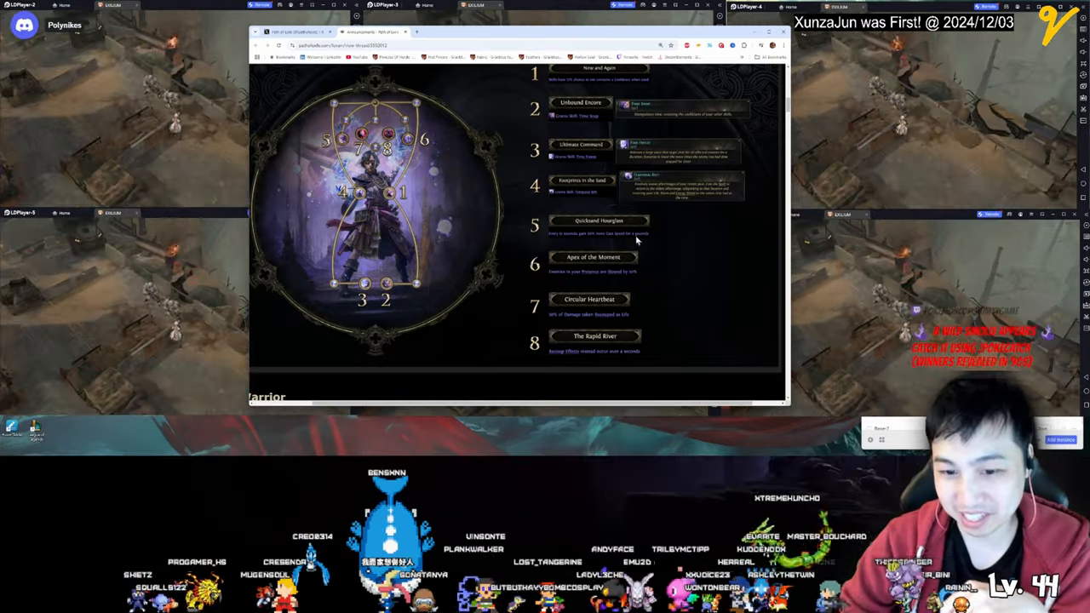
scroll(down, 3)
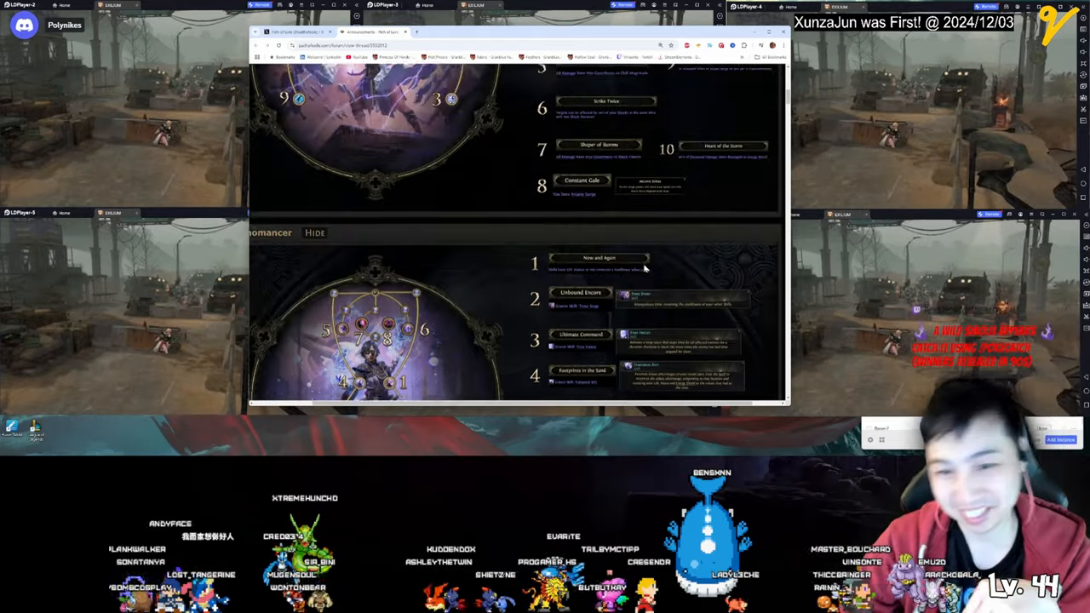
scroll(down, 3)
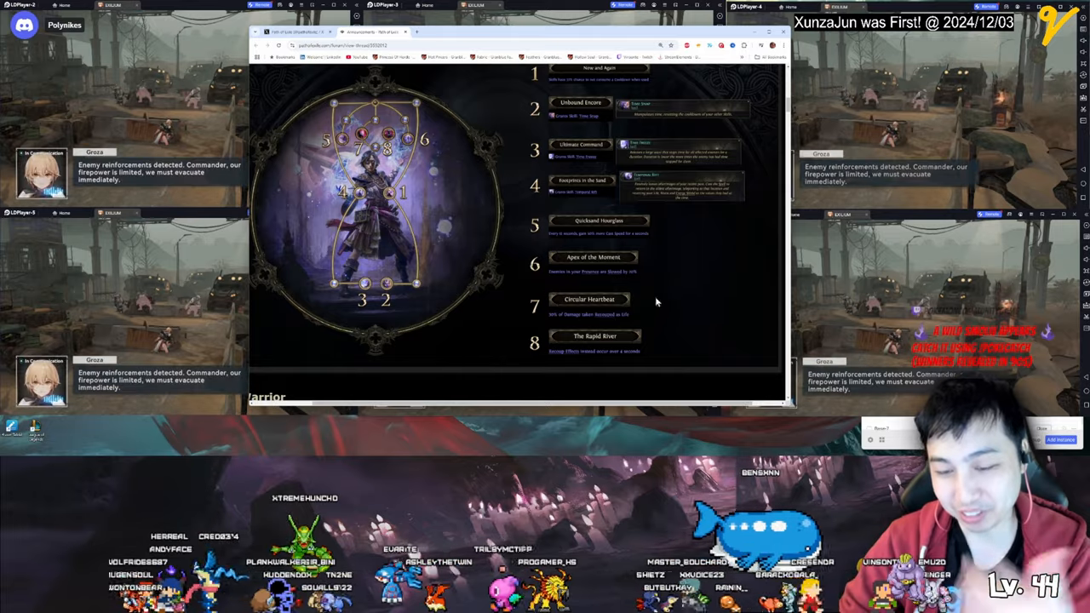
scroll(down, 3)
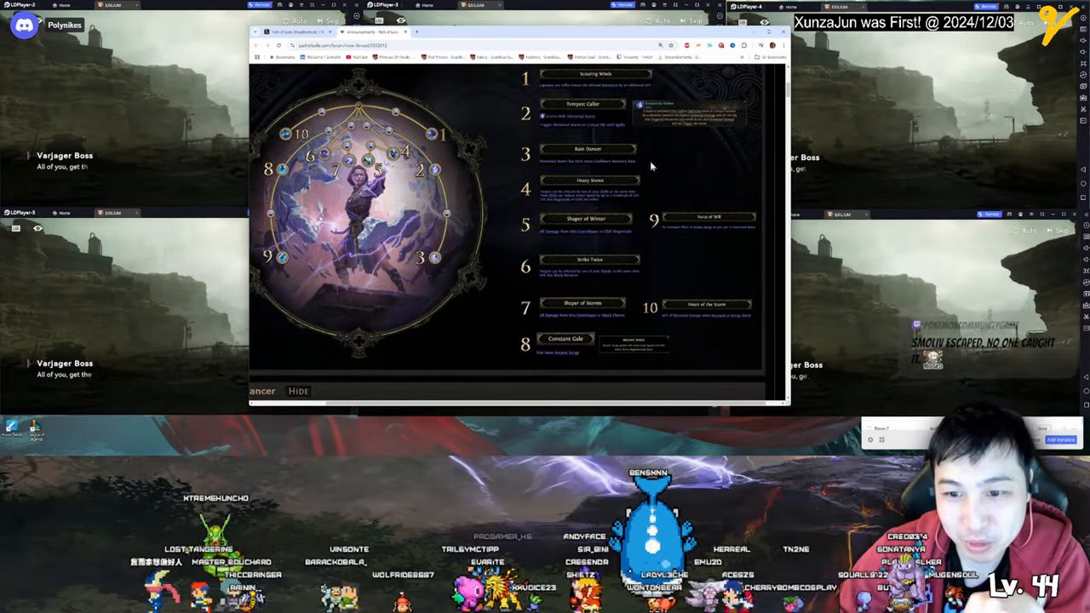
scroll(down, 3)
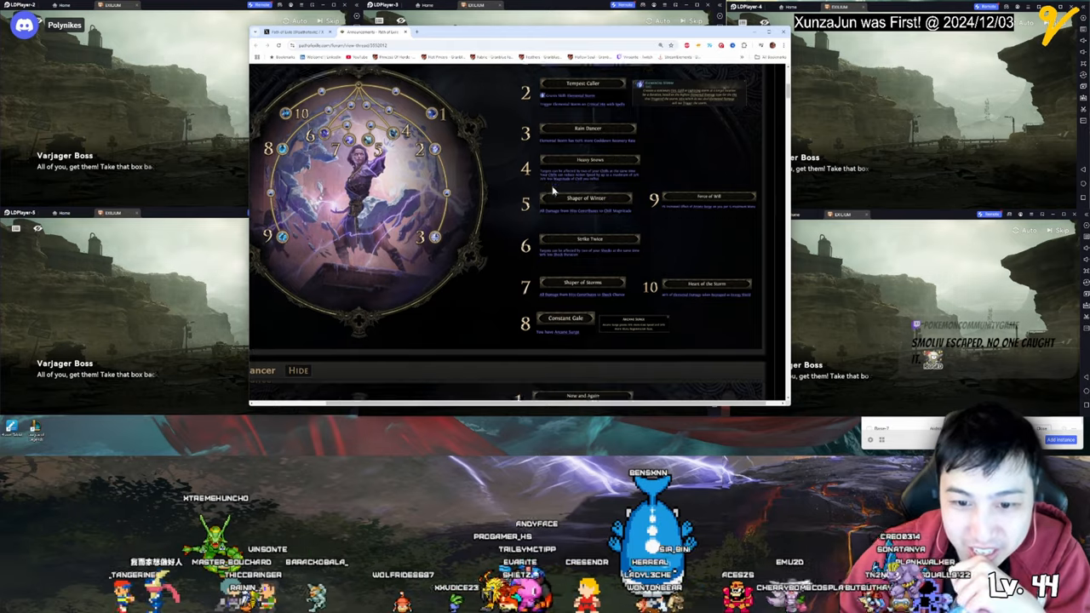
scroll(up, 3)
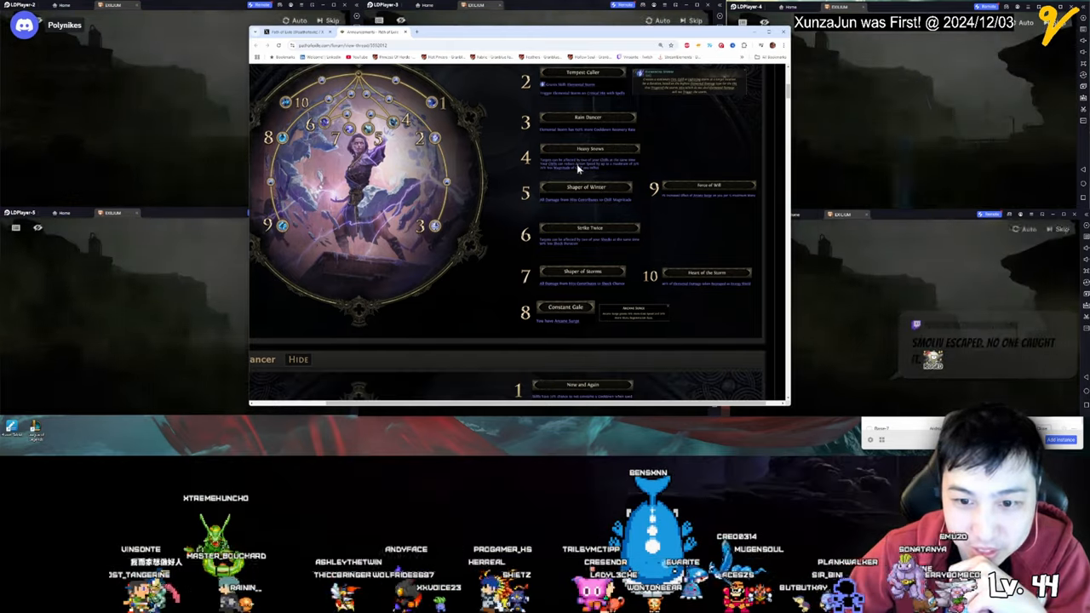
mouse_move(637, 171)
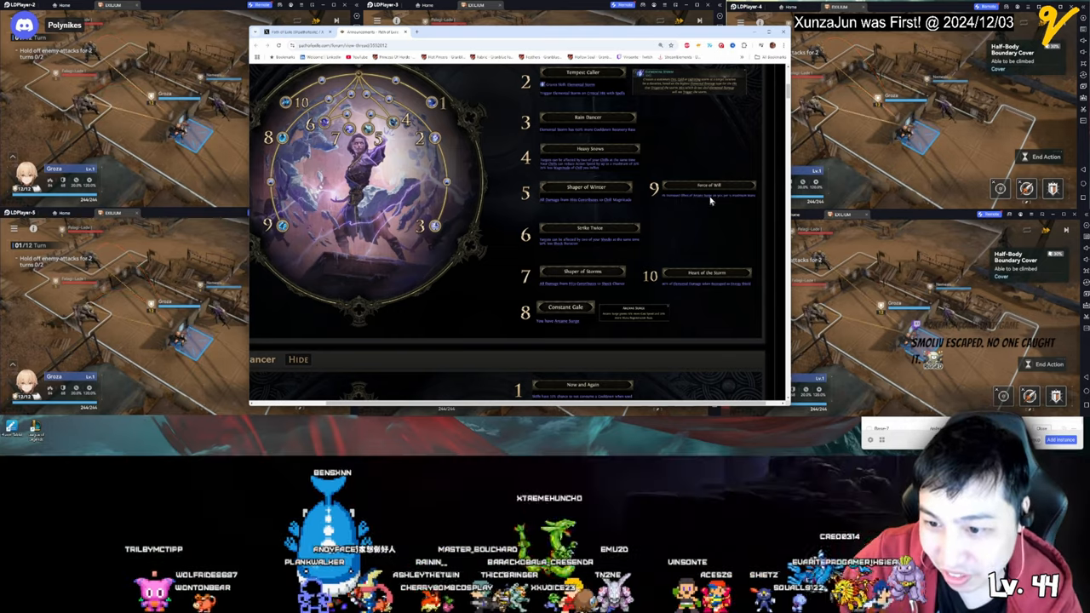
scroll(up, 3)
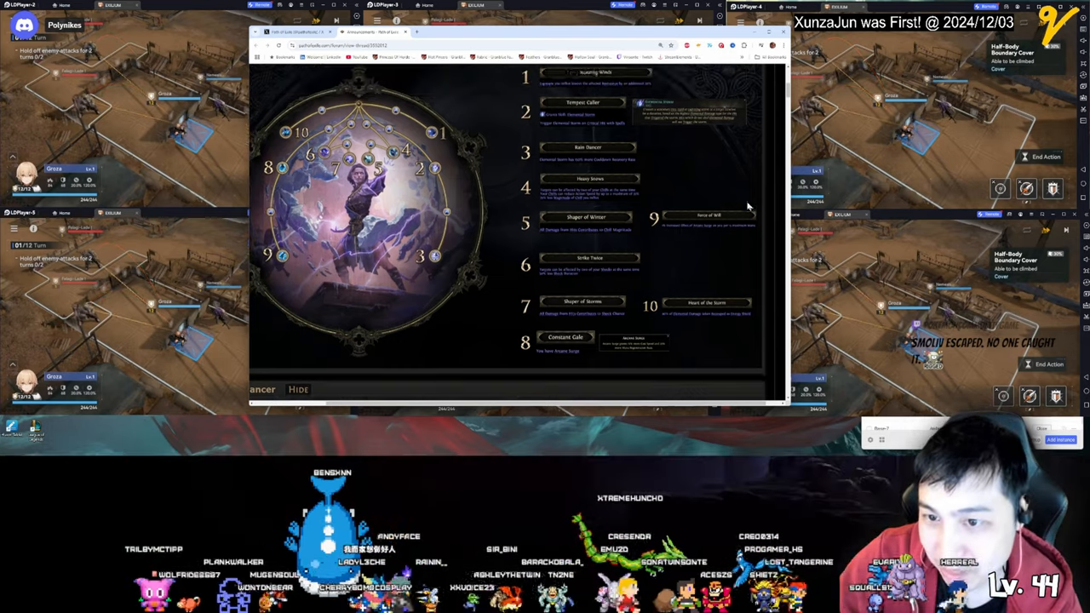
scroll(down, 3)
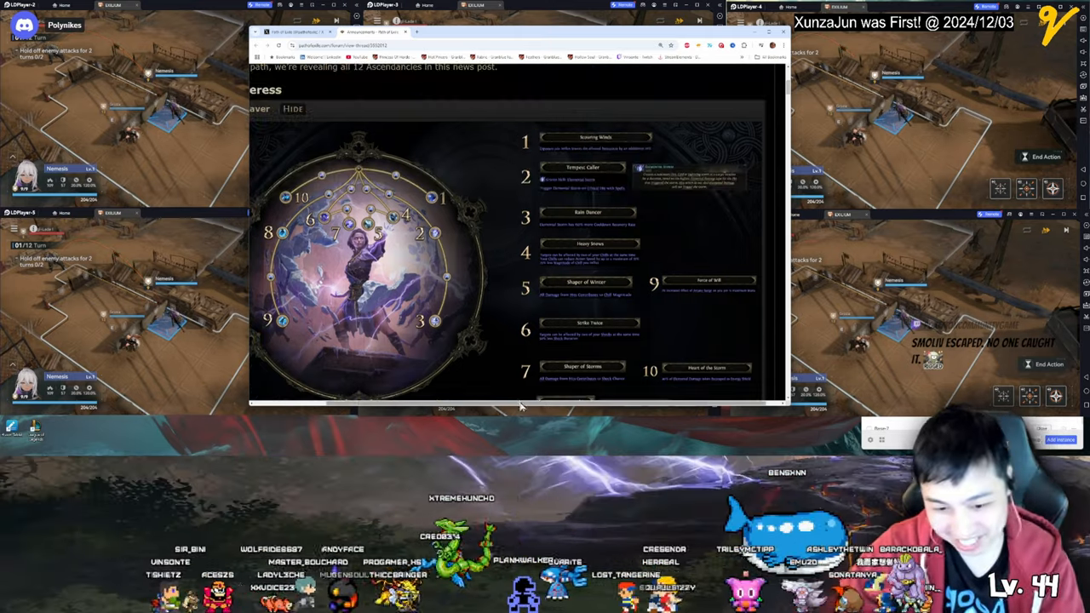
Step: Scroll up, then down past the Warrior section to the Pathfinder ascendancy wheel and node list
scroll(up, 3)
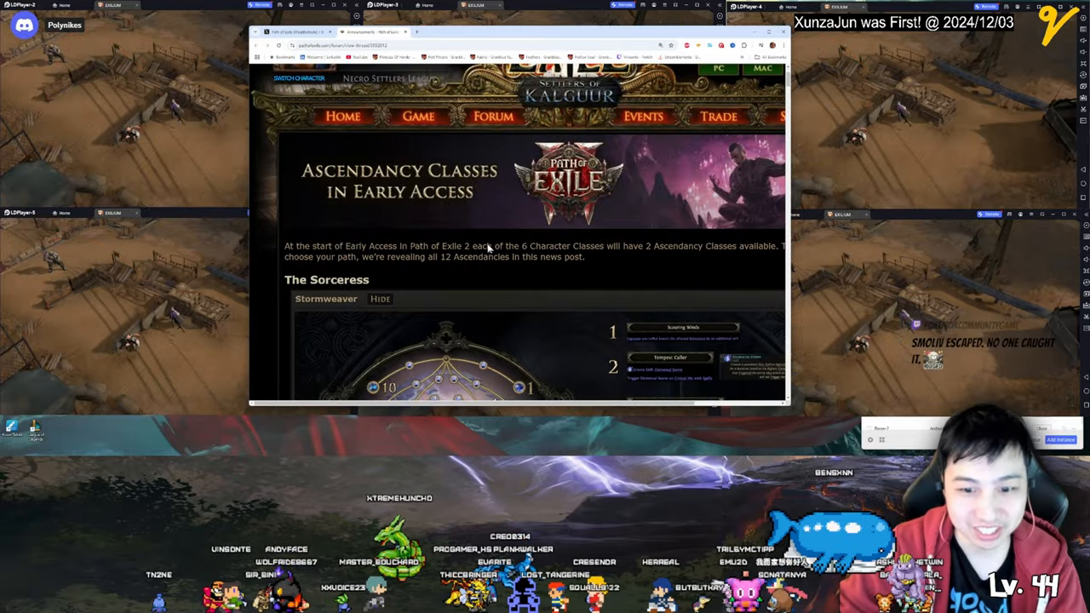
scroll(down, 3)
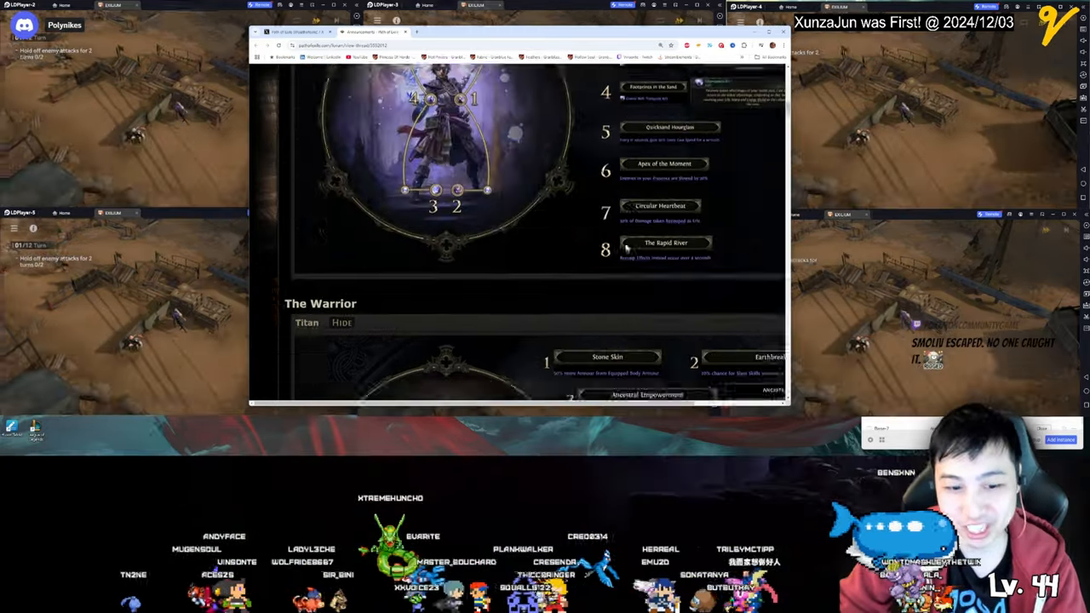
scroll(down, 3)
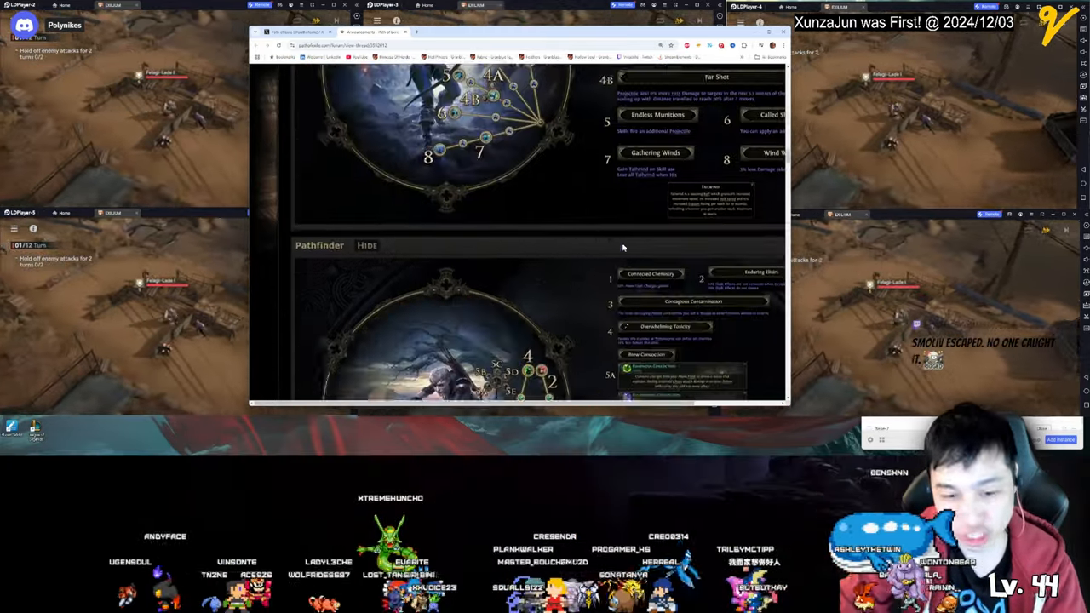
scroll(down, 3)
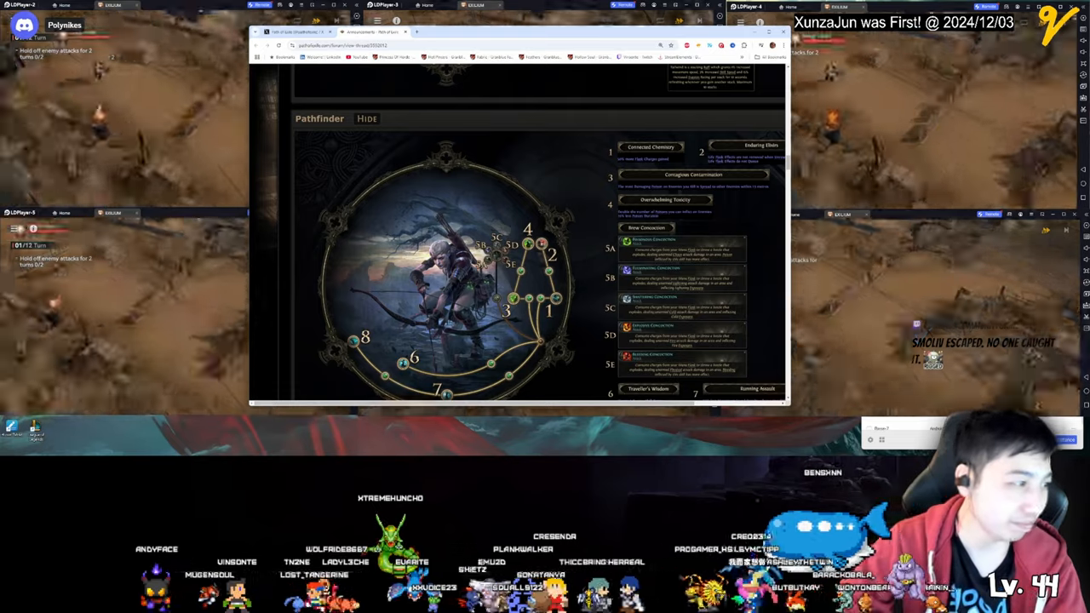